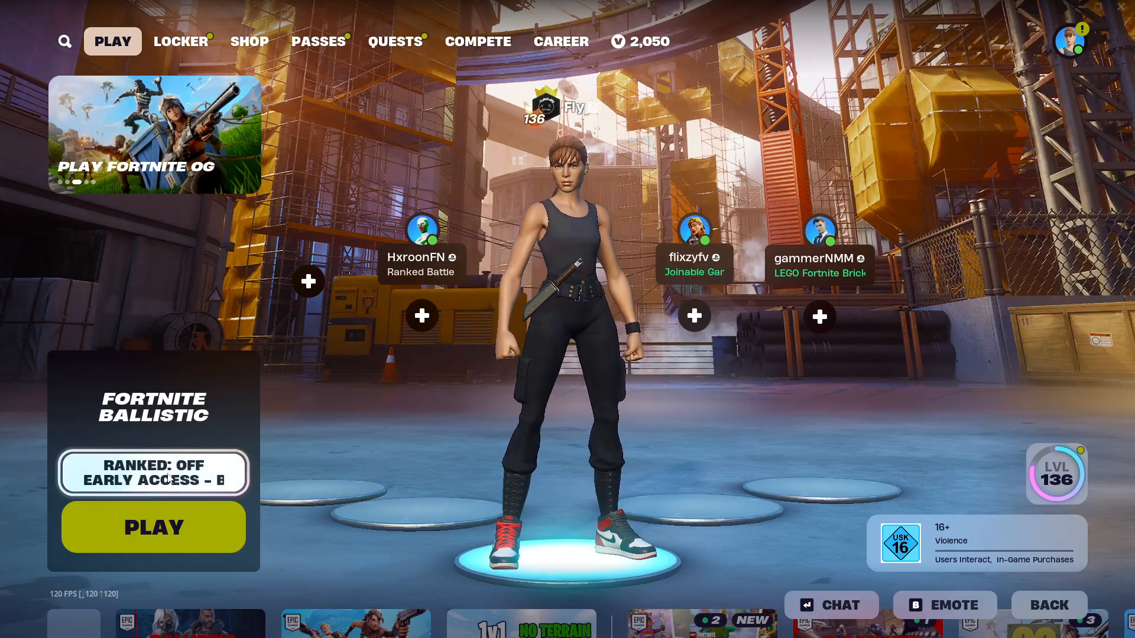
Leave the lobby menu and land in Settings on the Video tab's Display options
left_click(866, 471)
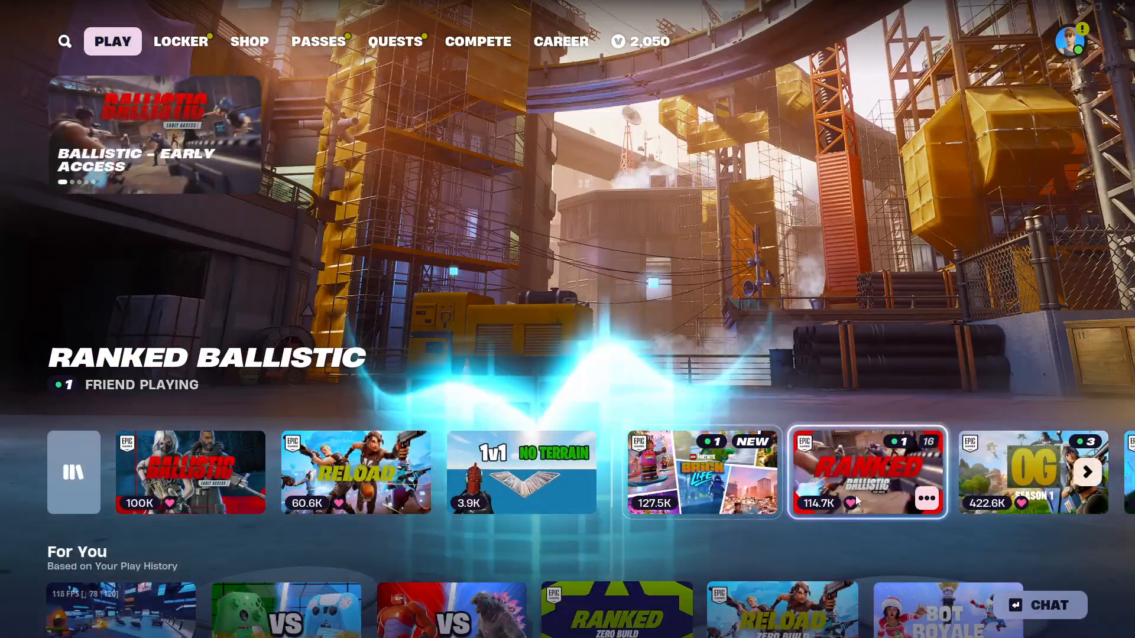
left_click(866, 473)
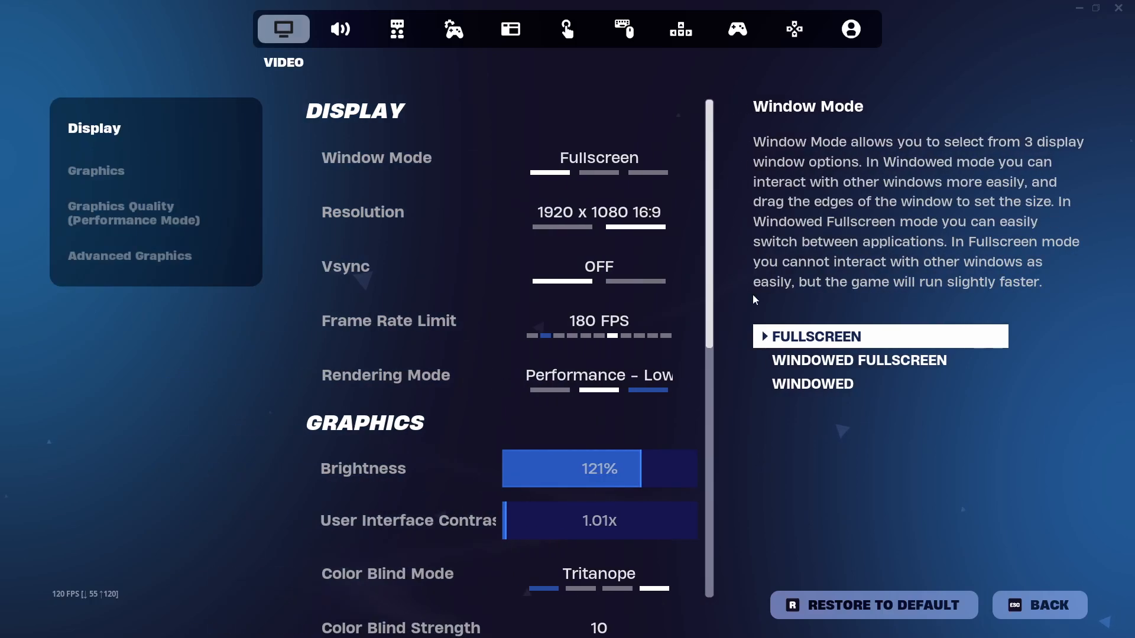
Review the Movement bindings in Keyboard Controls, leaving W, A, S, D unchanged, then exit to the lobby
left_click(680, 28)
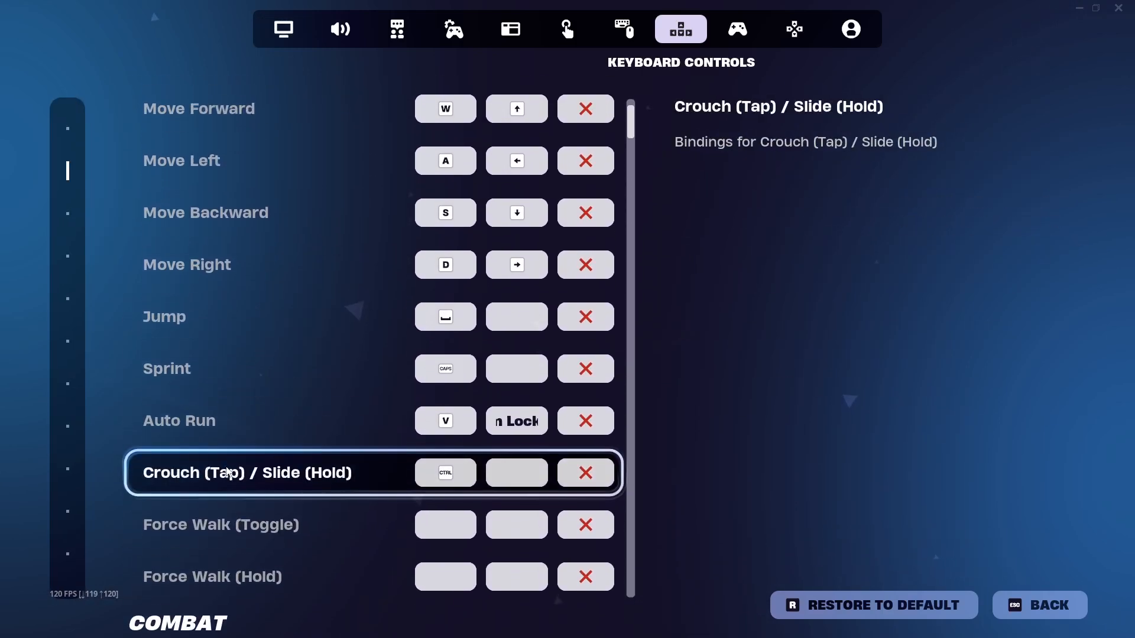
scroll("up", 3)
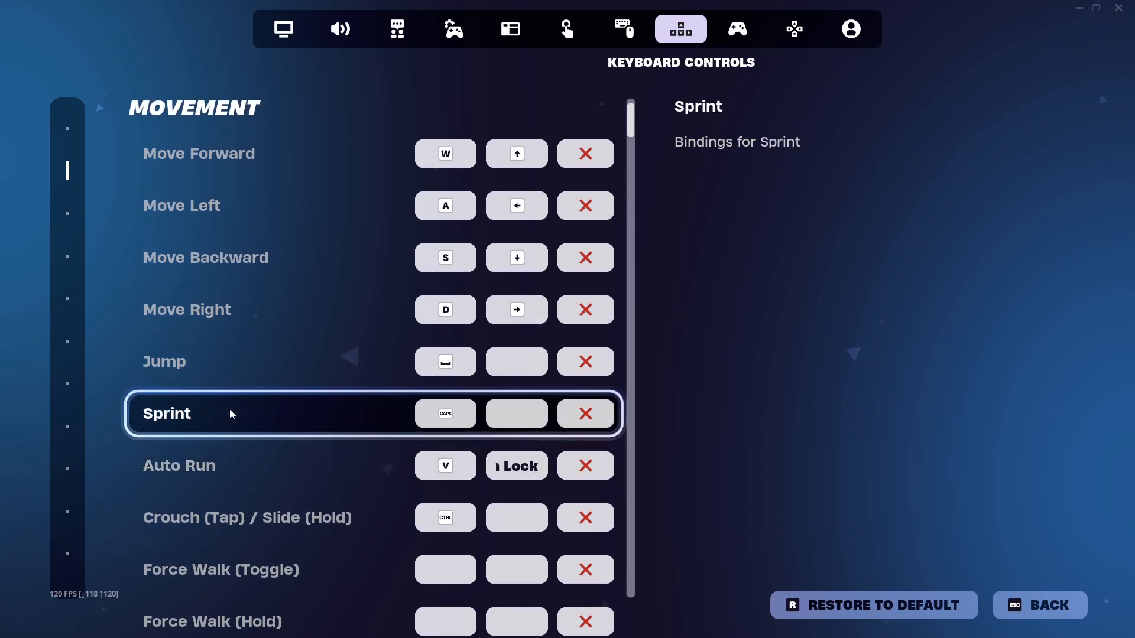
scroll("up", 3)
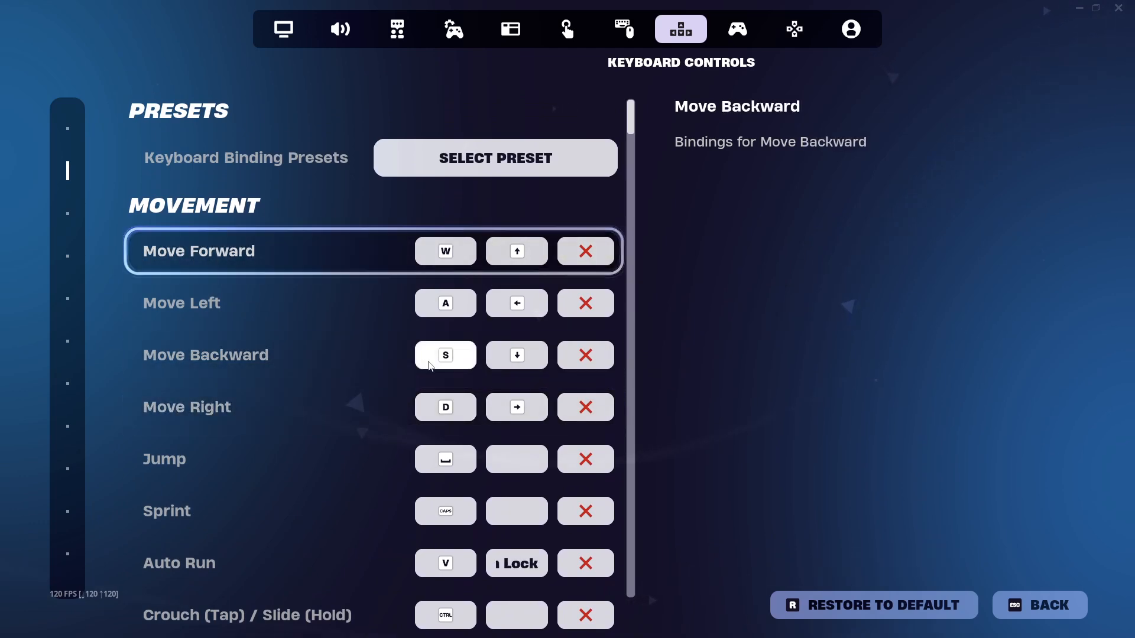
left_click(445, 251)
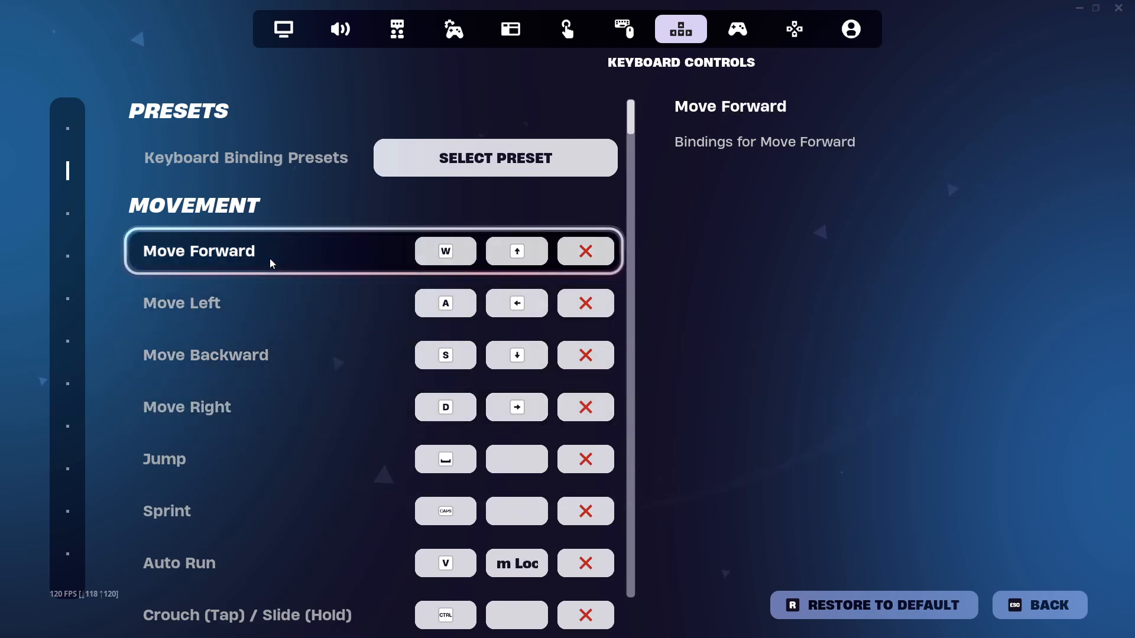
left_click(446, 406)
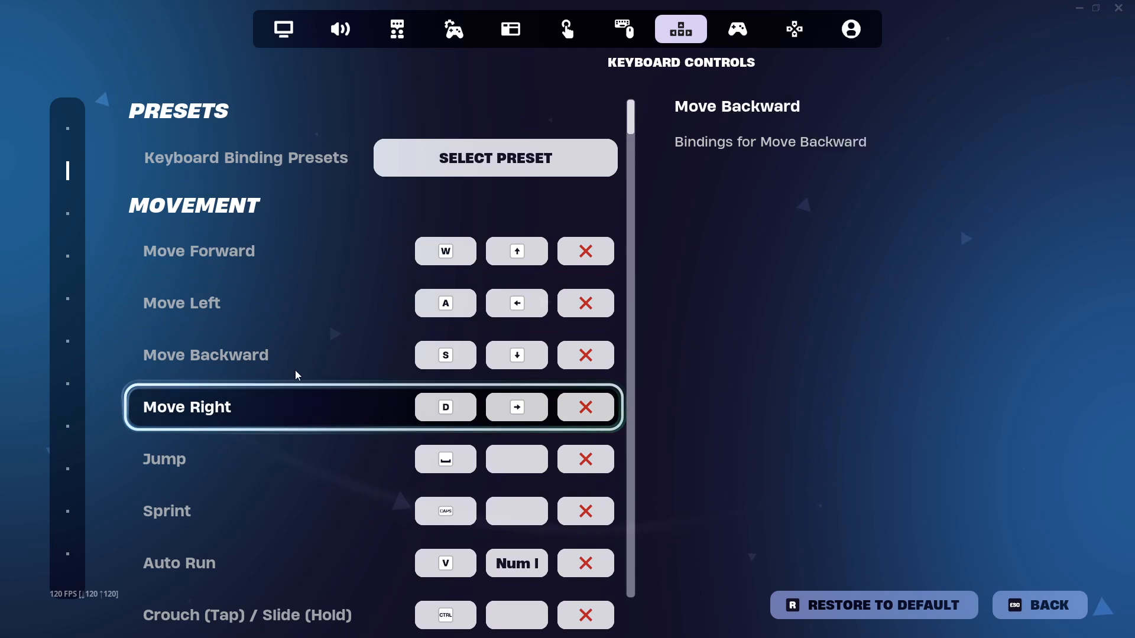
left_click(446, 407)
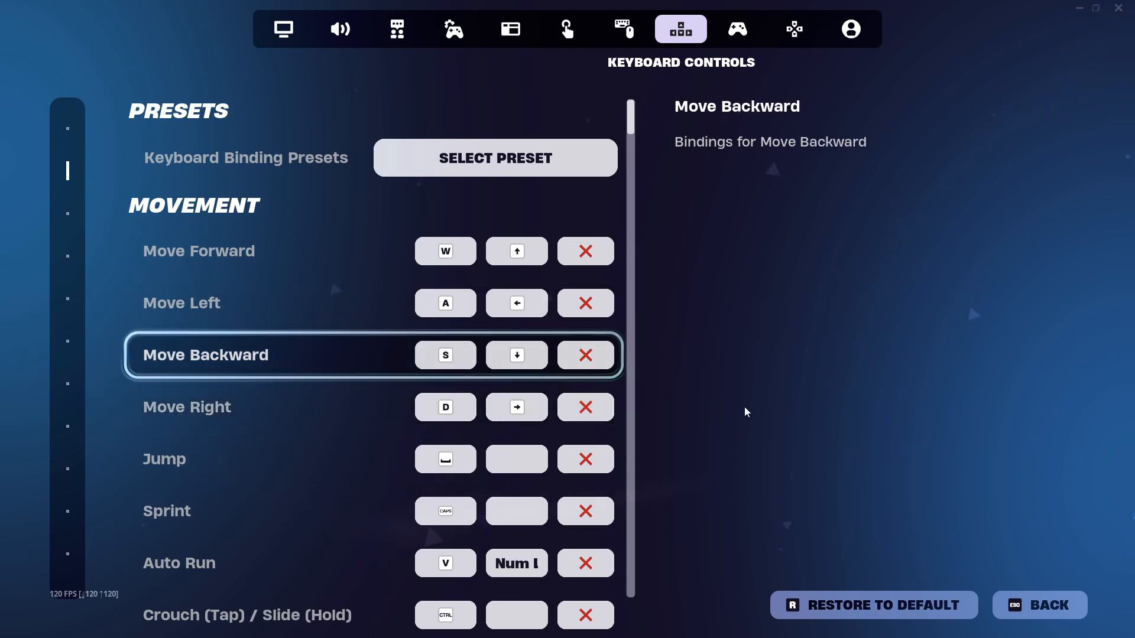
left_click(1038, 605)
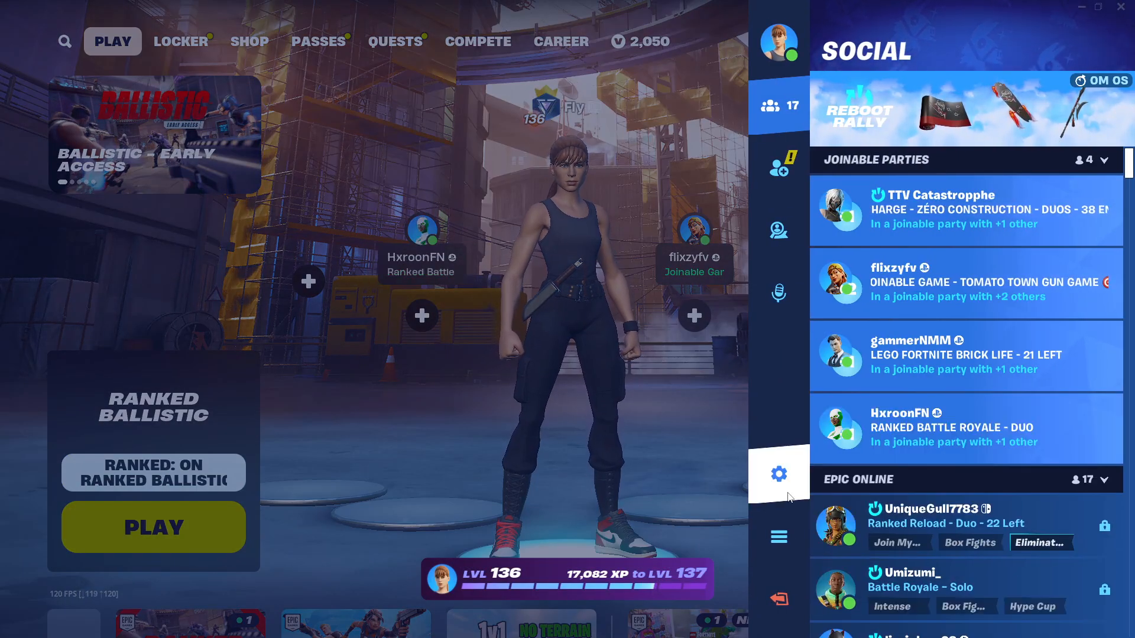
Reopen Settings, glance at Controller and Controller Mapping, and return to Keyboard Controls combat bindings
left_click(778, 474)
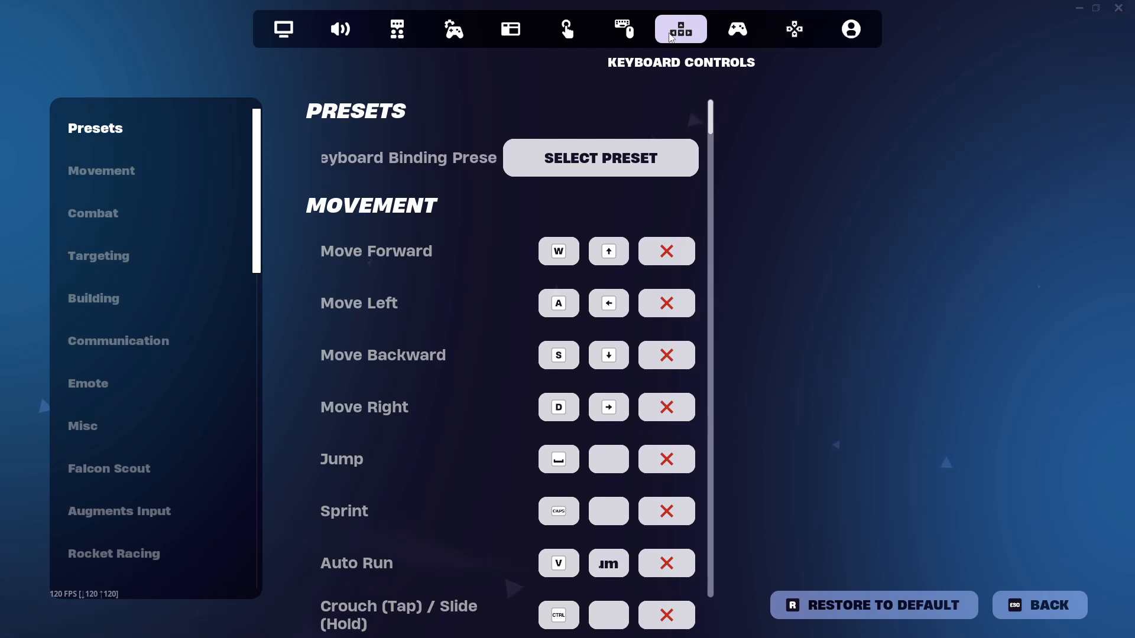
left_click(736, 28)
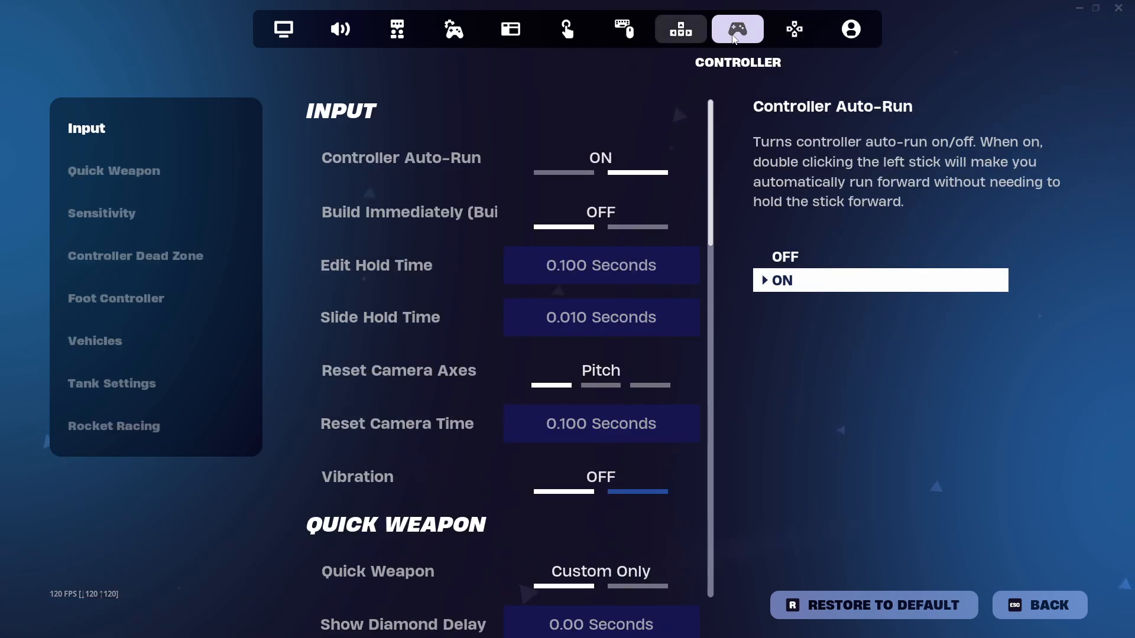
left_click(793, 28)
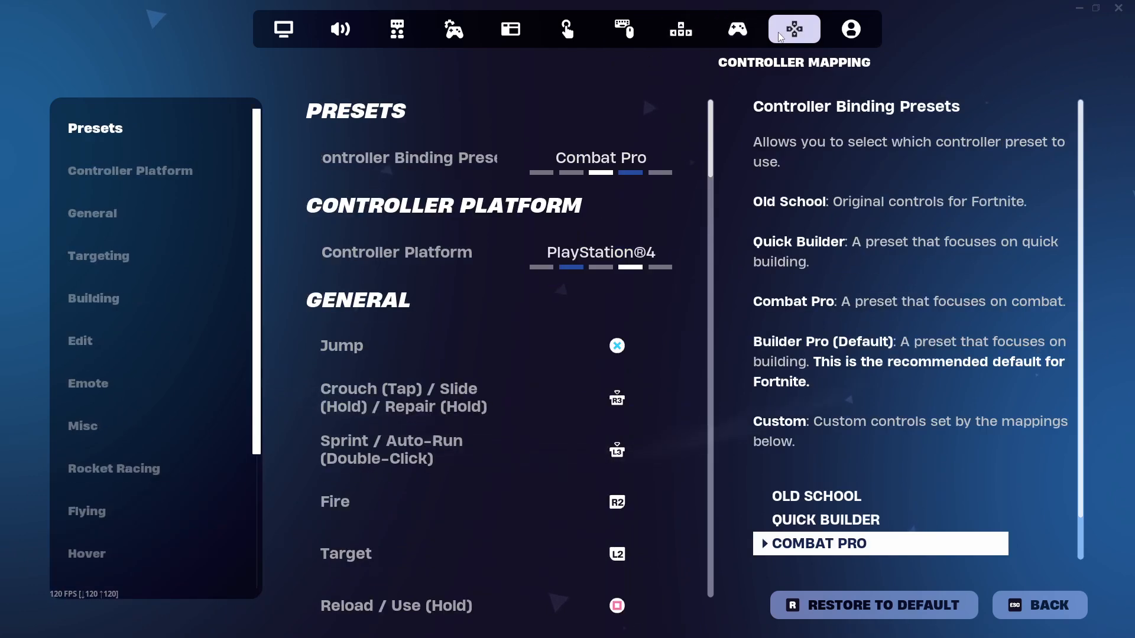
left_click(678, 29)
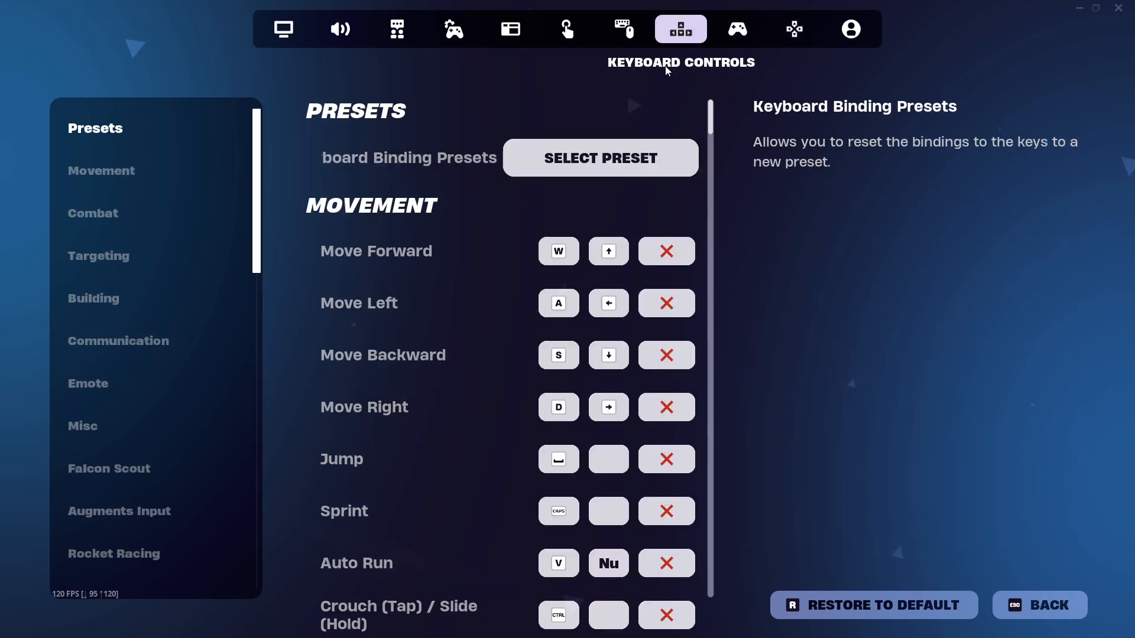
left_click(95, 128)
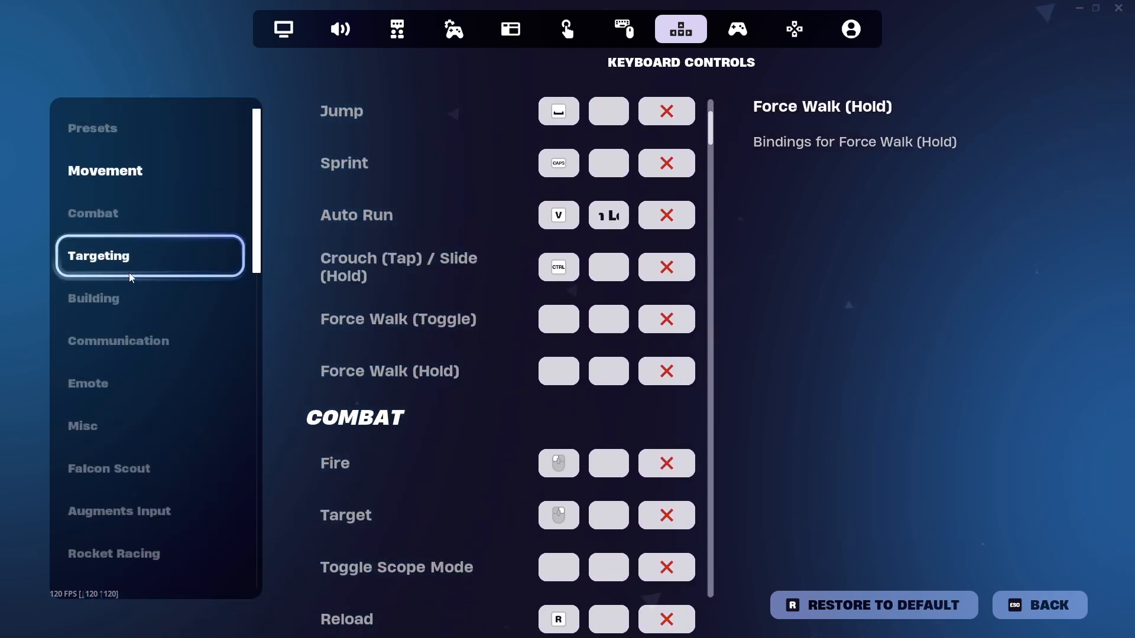
Jump to the Creative Input Actions category, showing custom inputs such as Interact on E
scroll("down", 3)
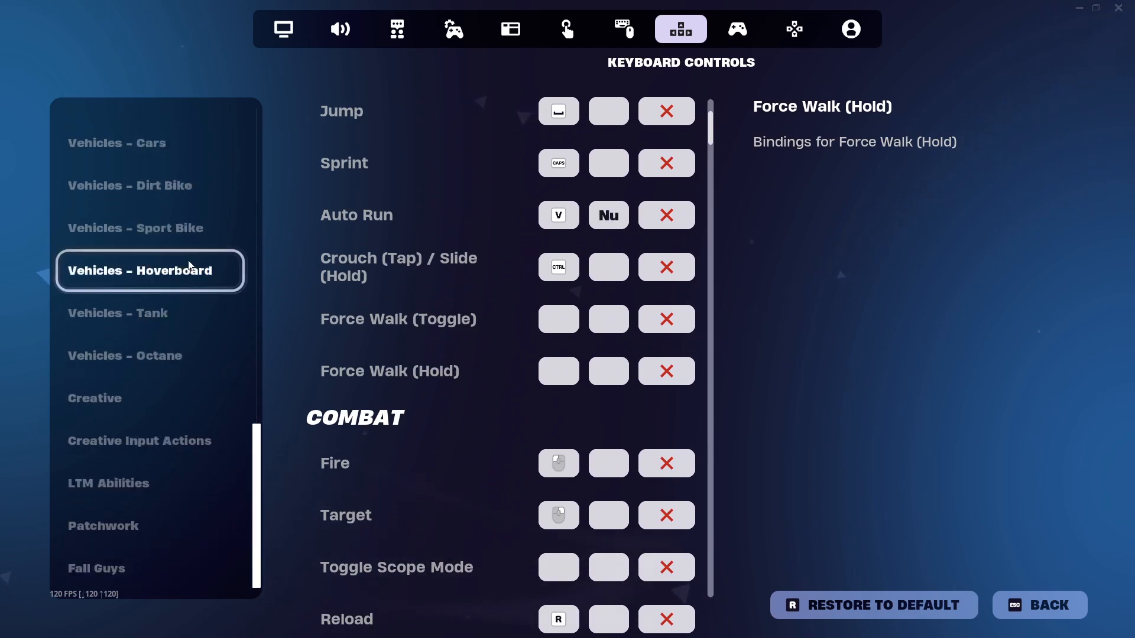
left_click(150, 482)
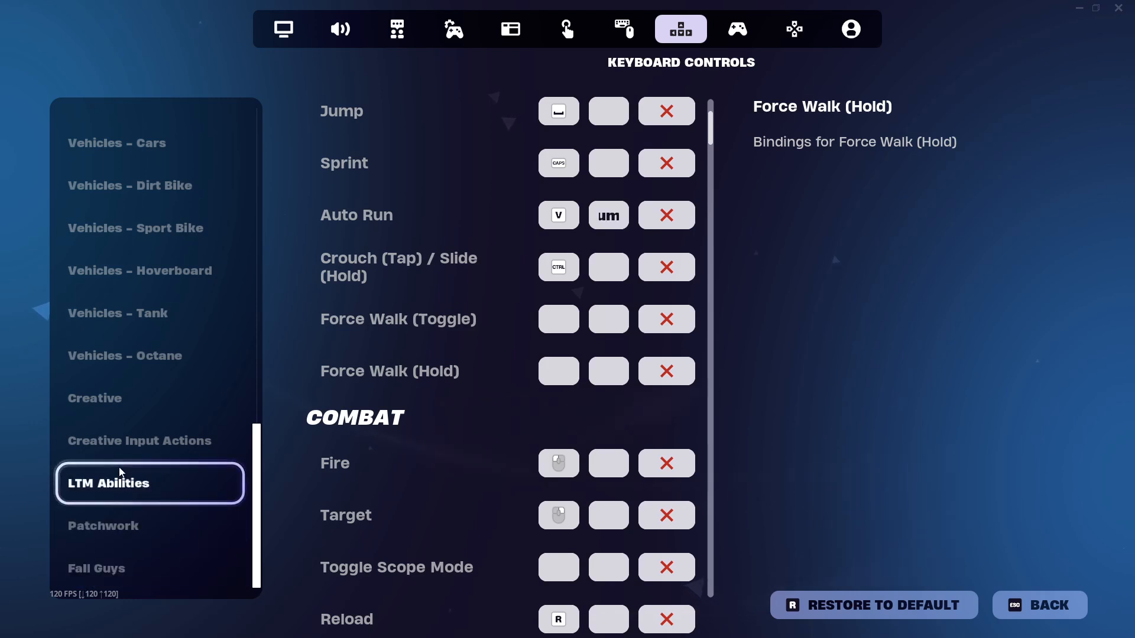
left_click(150, 441)
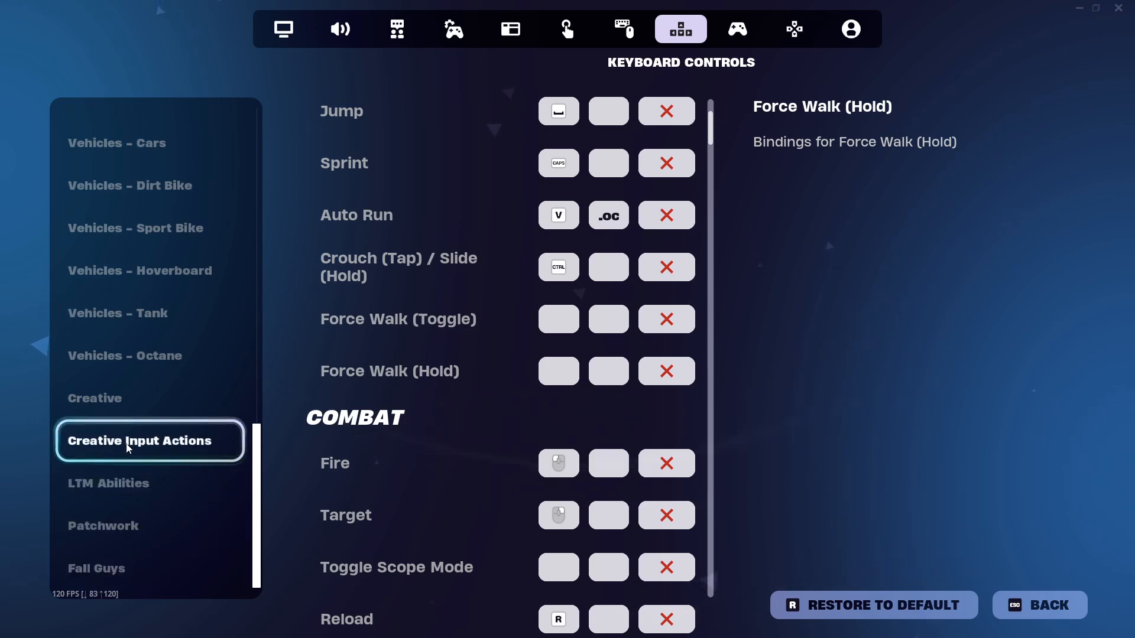
mouse_move(51, 437)
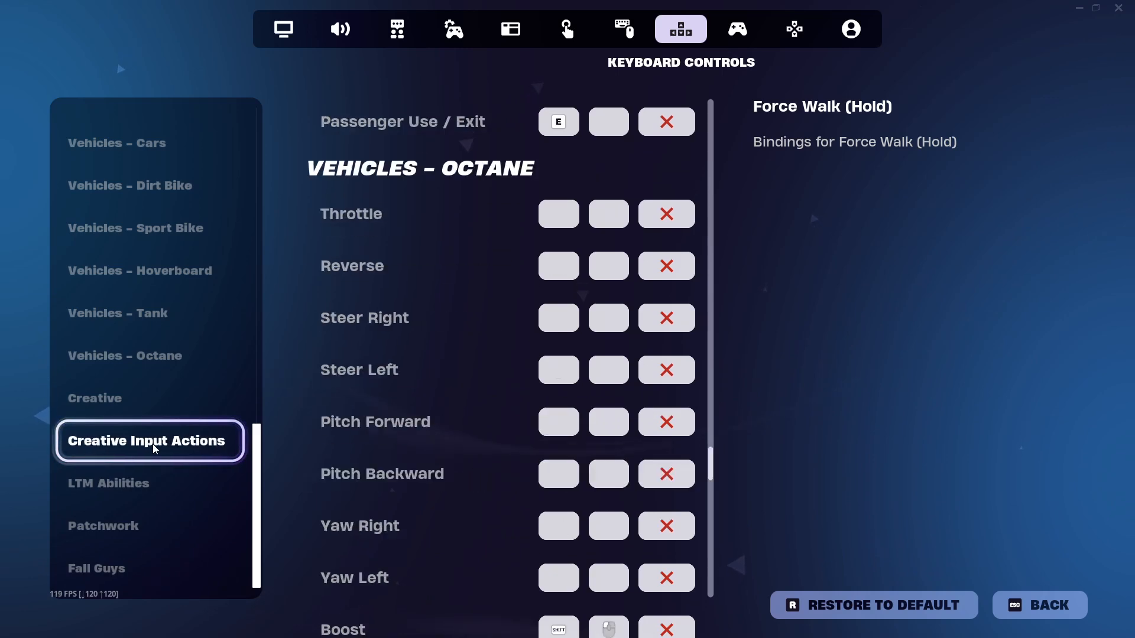
left_click(149, 441)
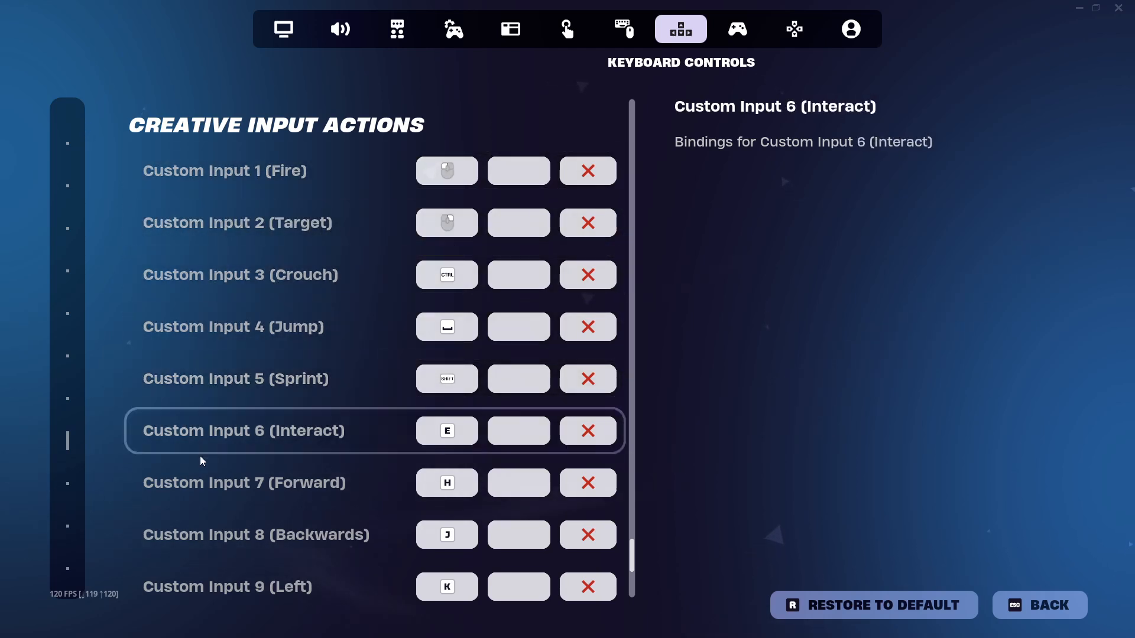
Inspect Custom Input 6 (Interact) and Custom Input 14 (Toggle Pickaxe on G) in the Creative bindings
left_click(518, 431)
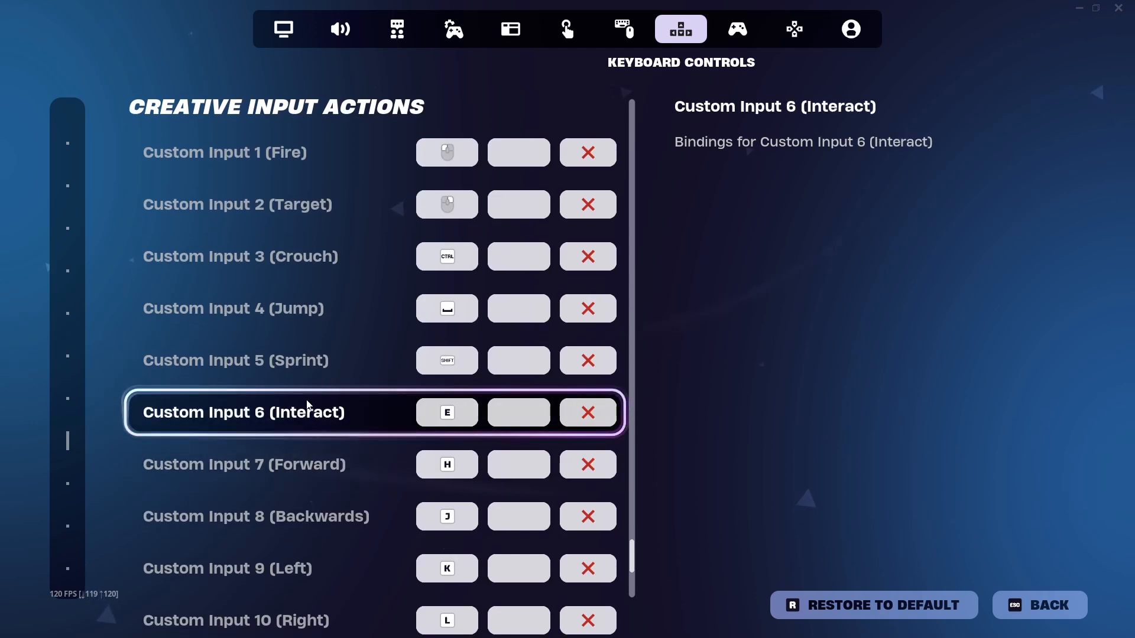
left_click(243, 463)
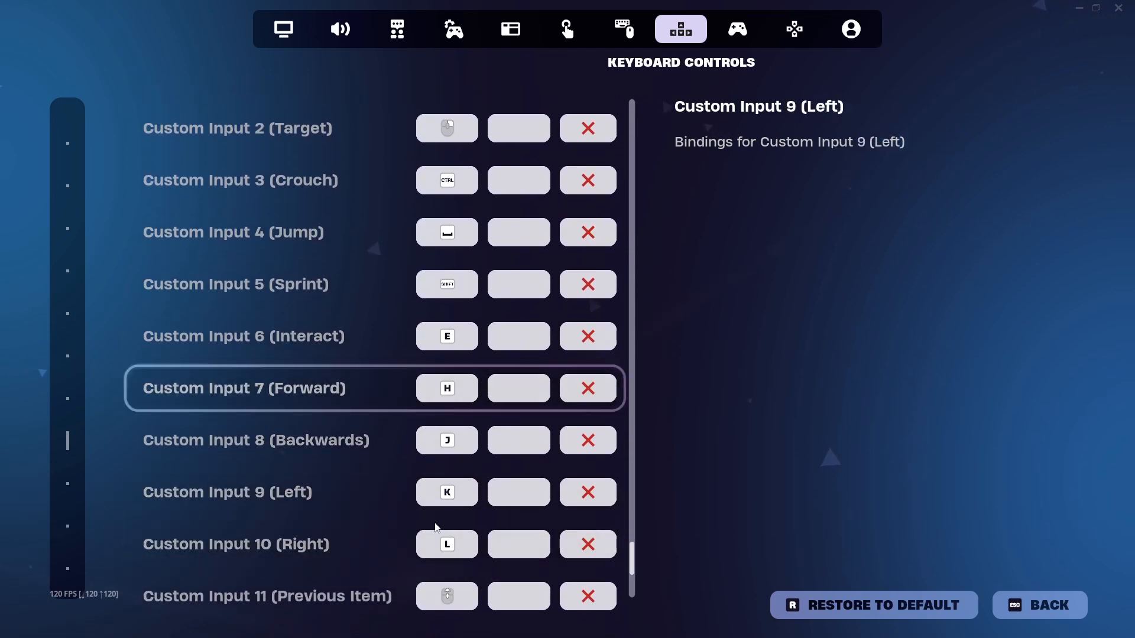
scroll("down", 3)
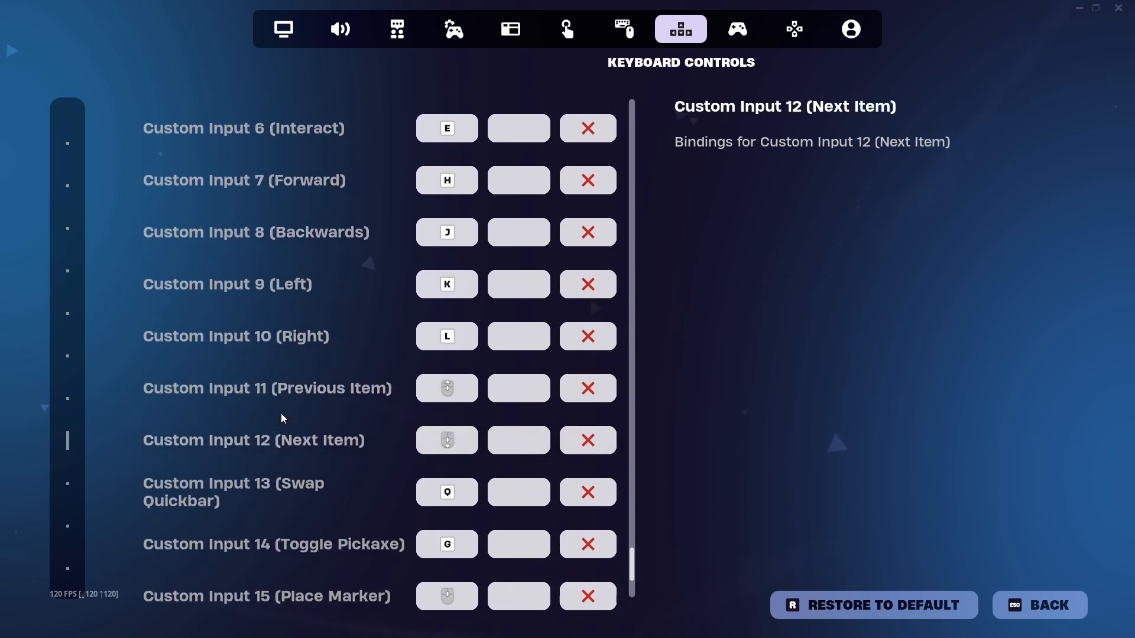
left_click(236, 336)
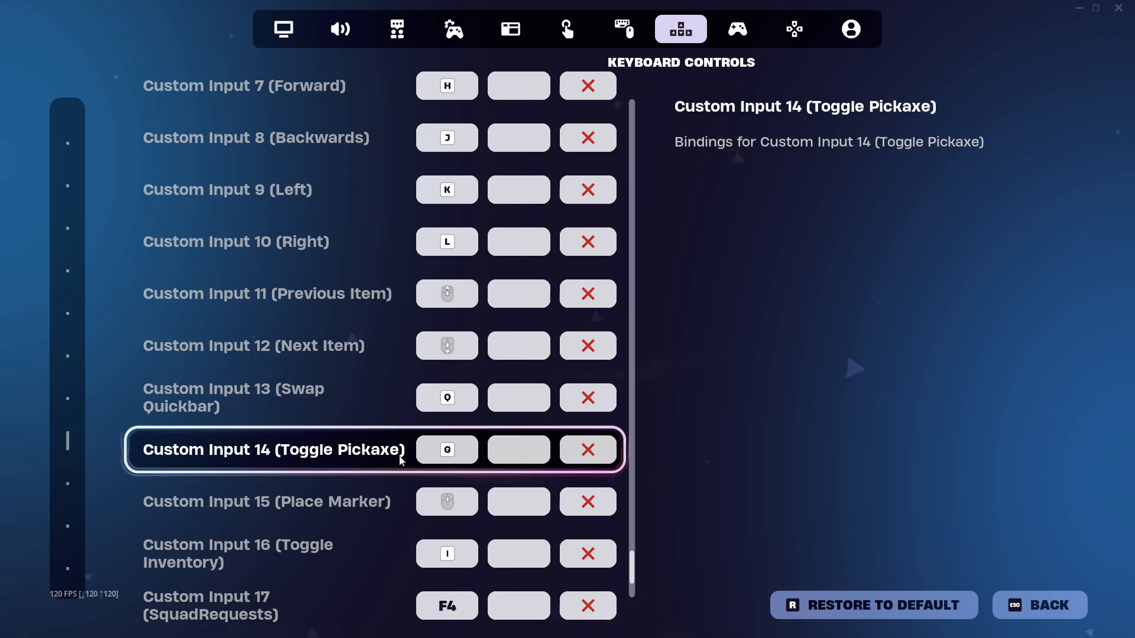
mouse_move(151, 457)
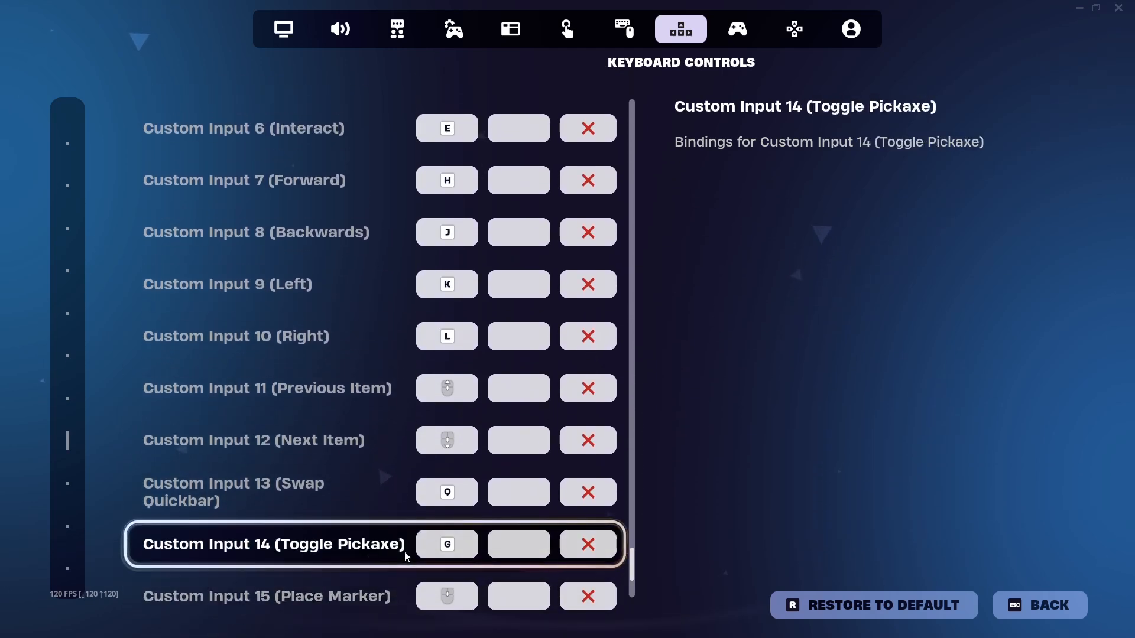
scroll("up", 3)
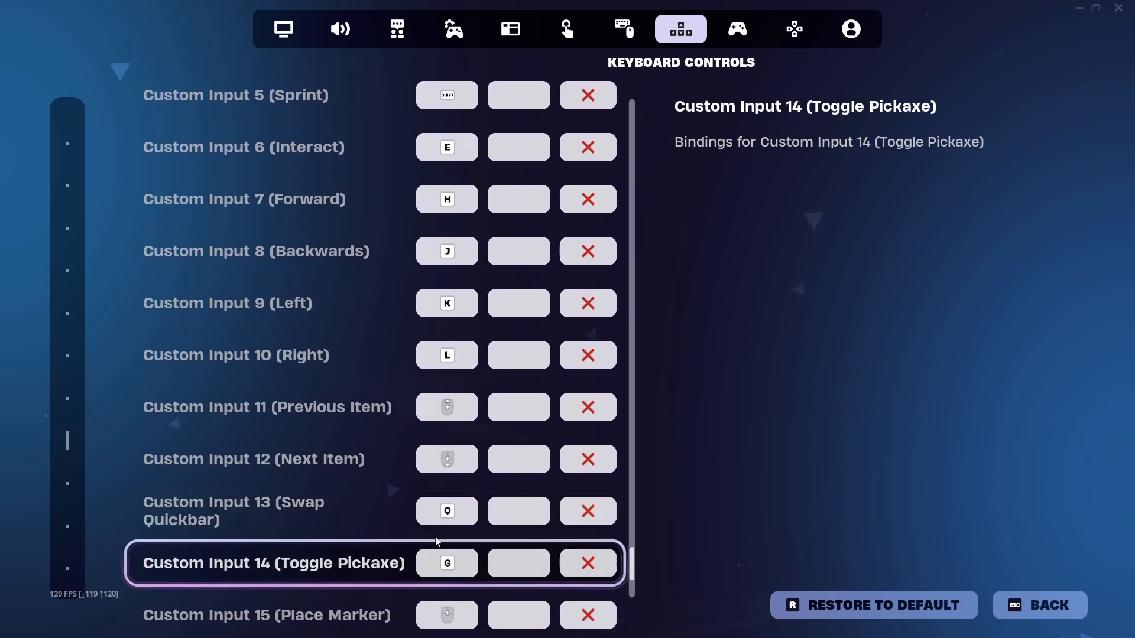
scroll("down", 3)
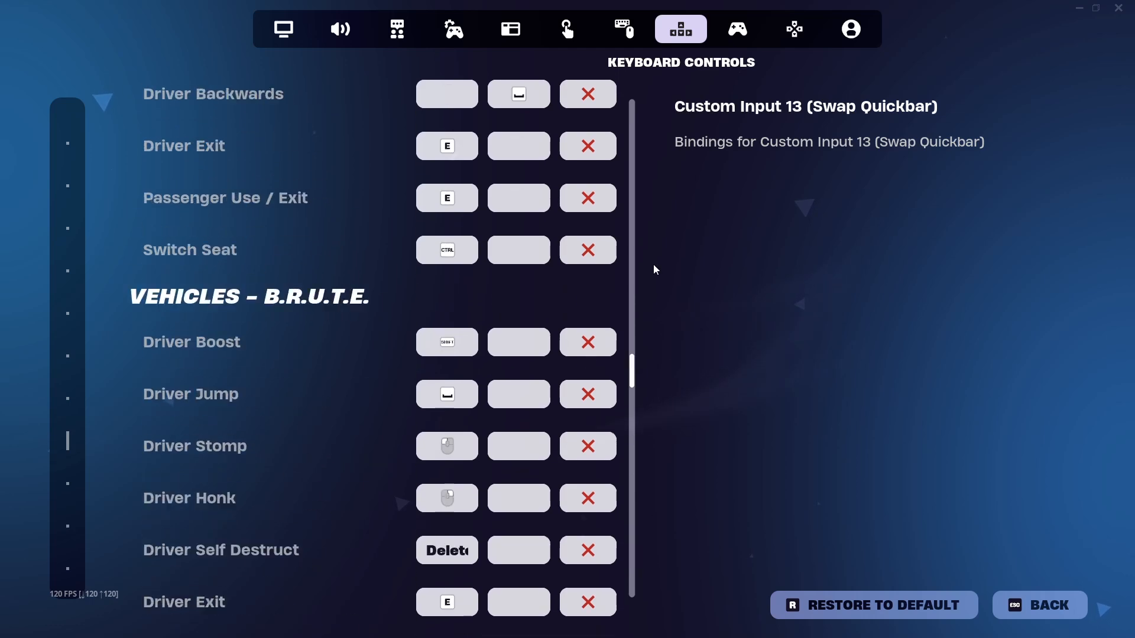
scroll("up", 3)
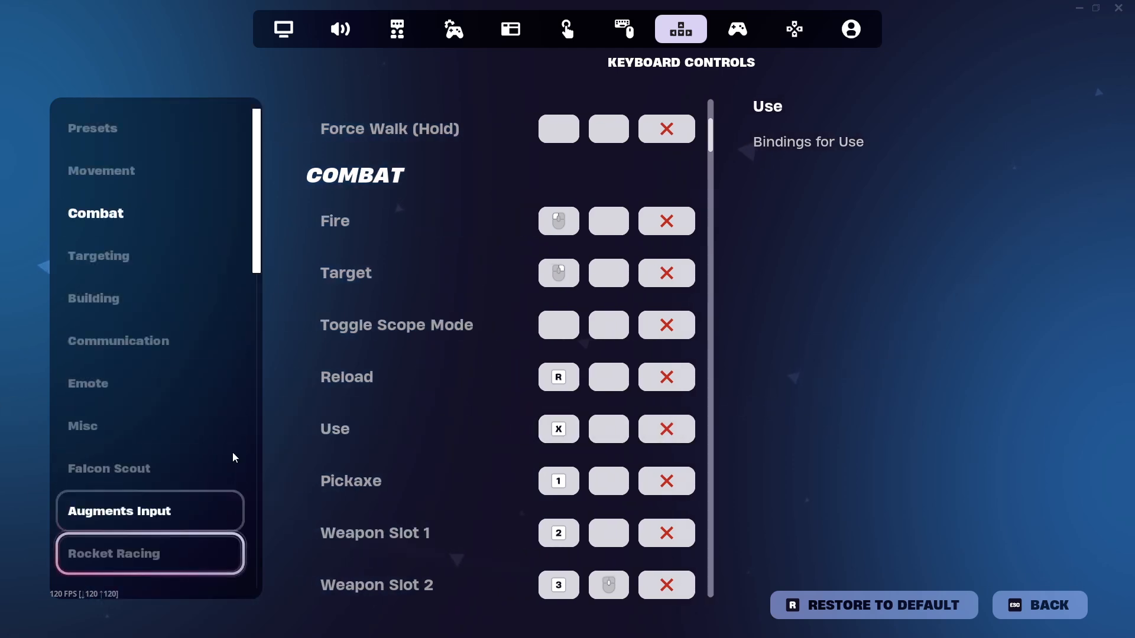
Return to Creative Input Actions and scroll through Custom Inputs 1-18, checking Emote on B
scroll("down", 3)
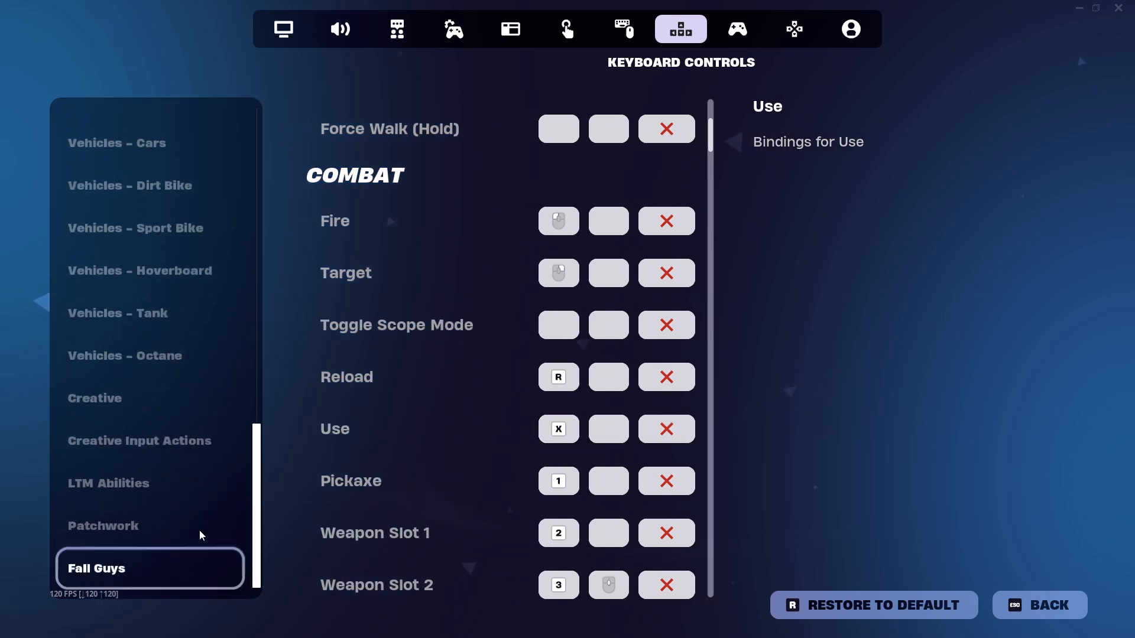
left_click(140, 440)
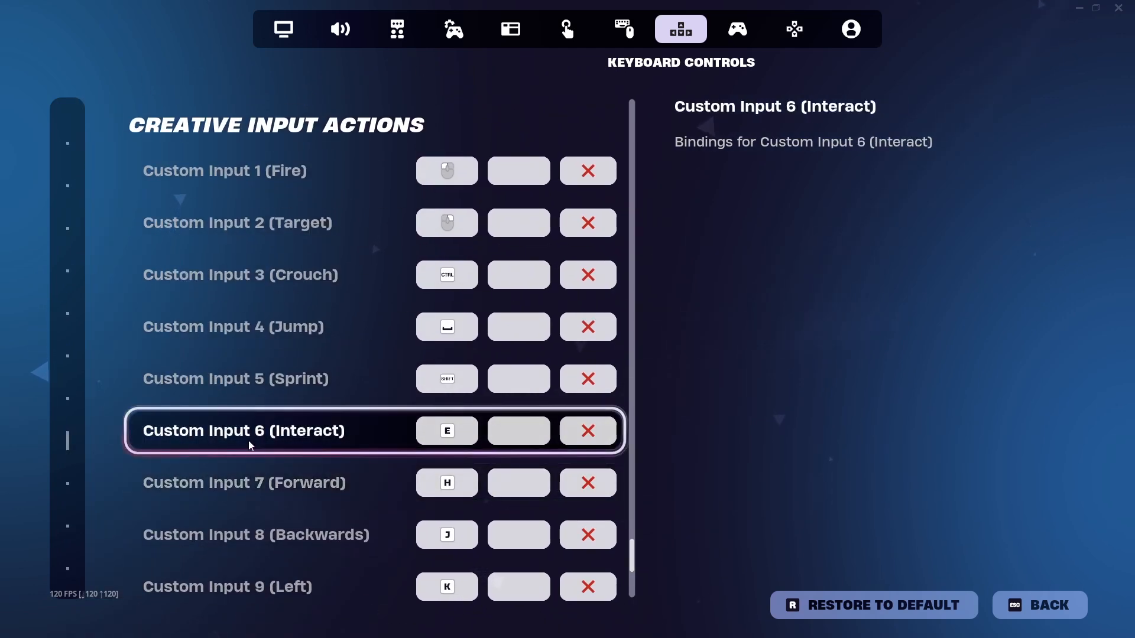
mouse_move(318, 450)
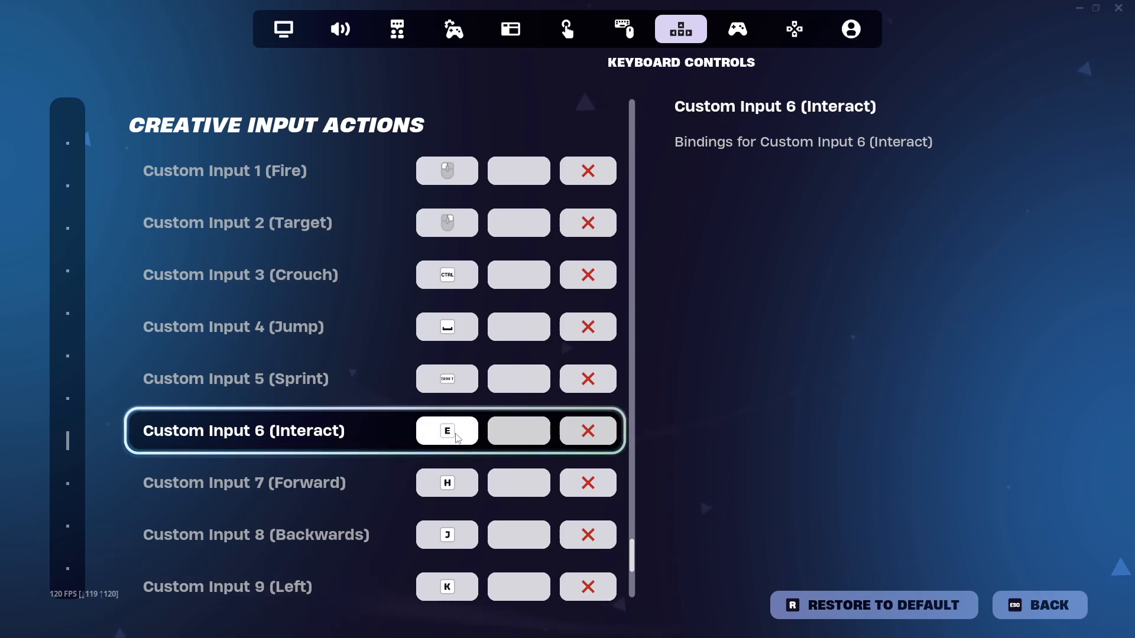
scroll("down", 3)
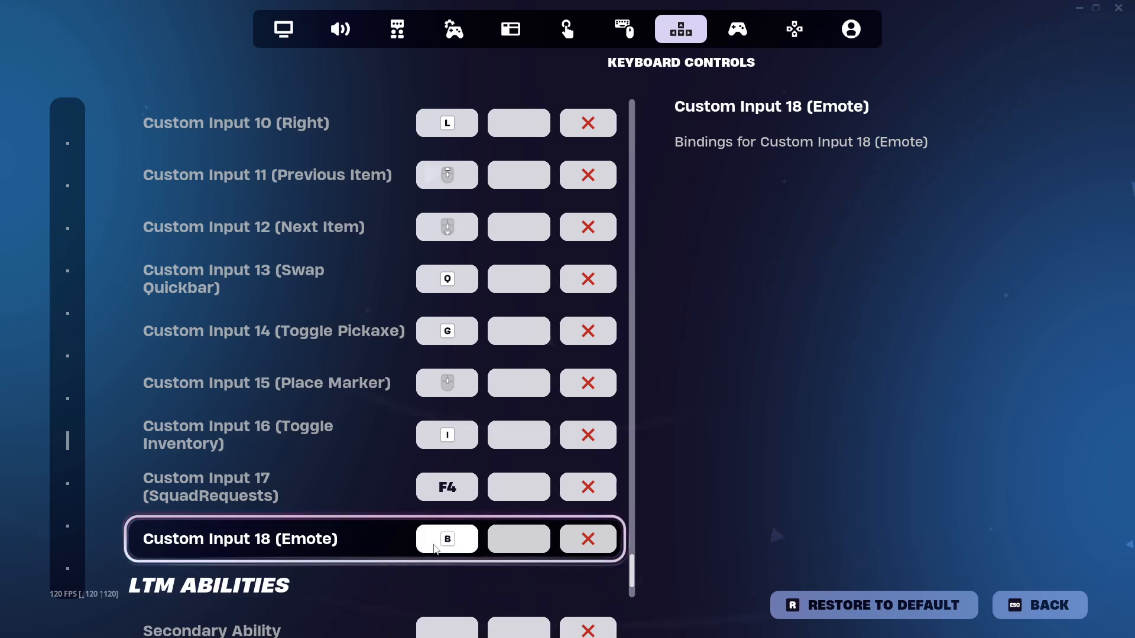
scroll("up", 3)
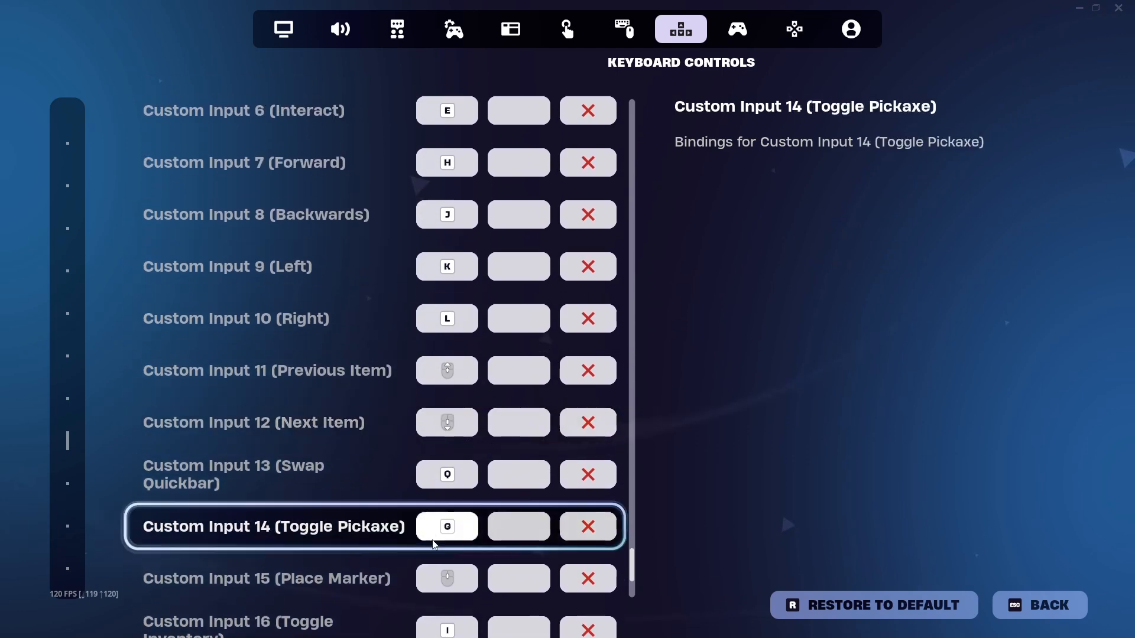
scroll("up", 3)
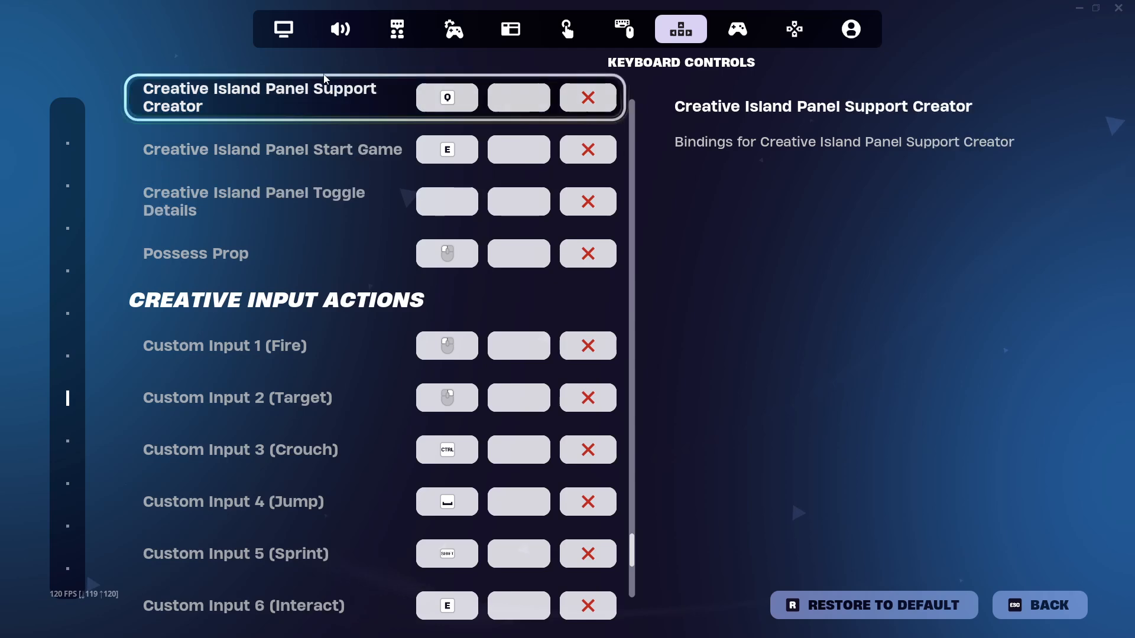
In the Game tab pick NA-East as matchmaking region, then leave it unapplied and go to Video
left_click(340, 28)
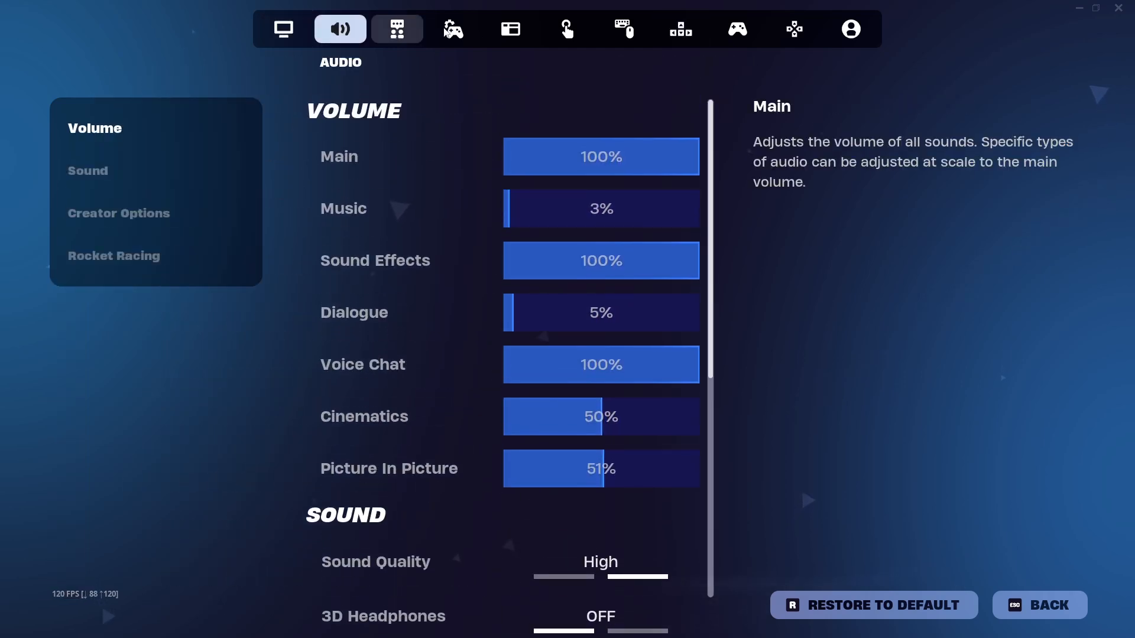
left_click(282, 29)
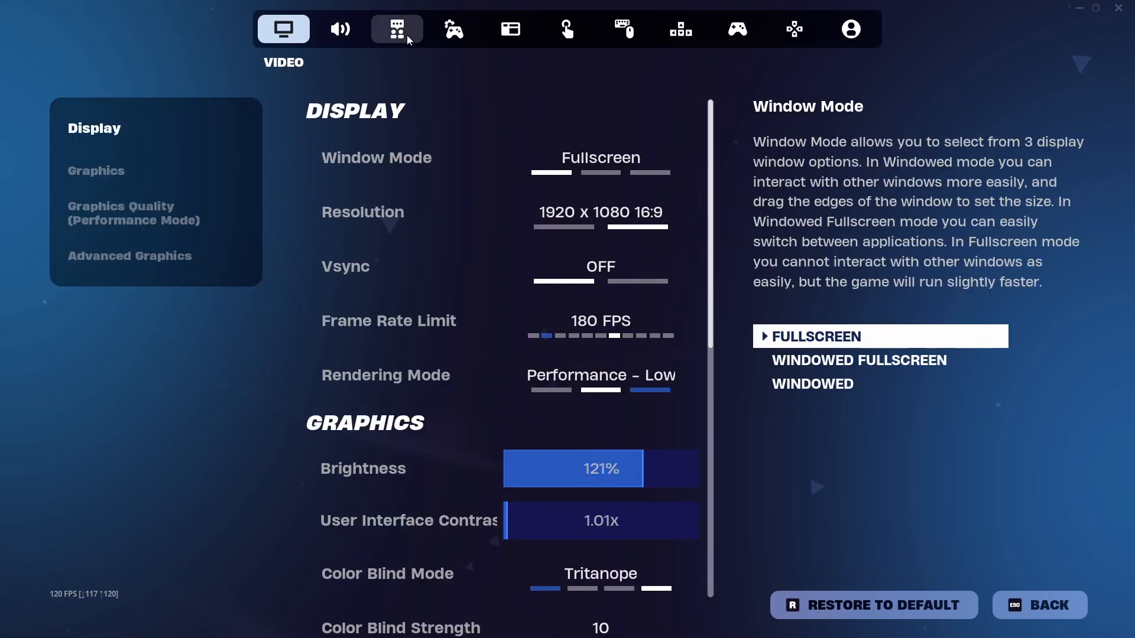
left_click(454, 29)
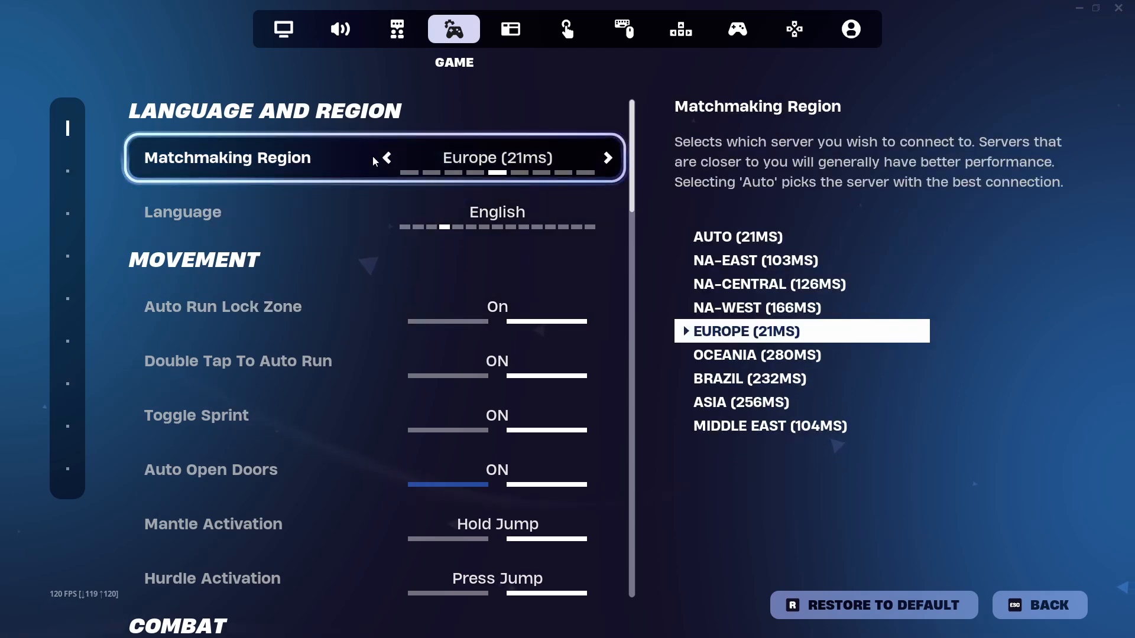
left_click(387, 157)
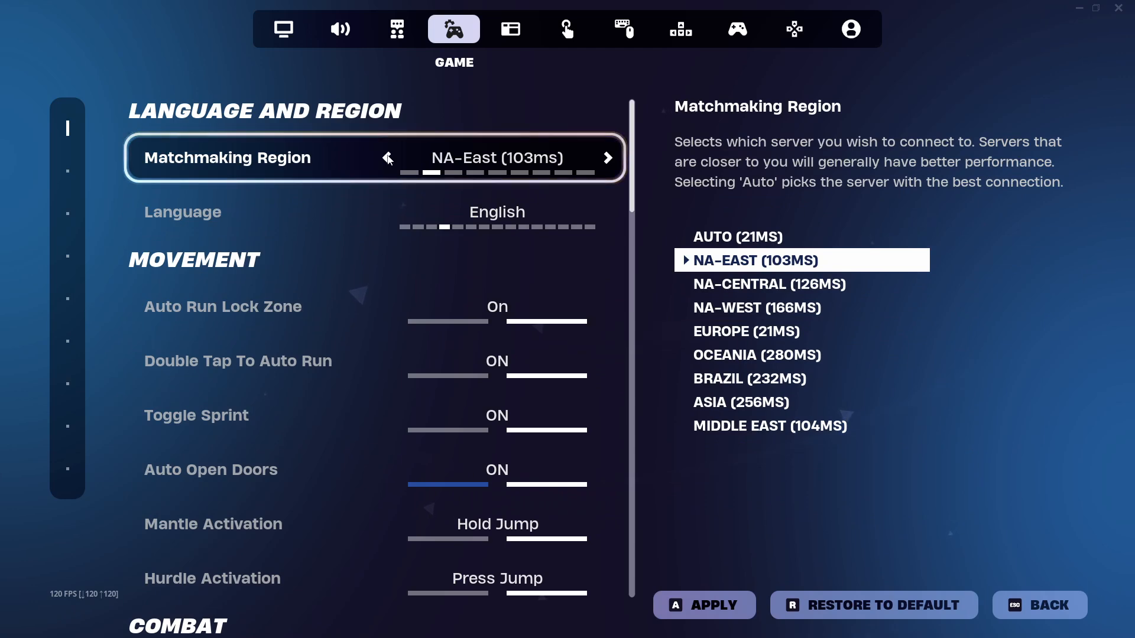
left_click(385, 157)
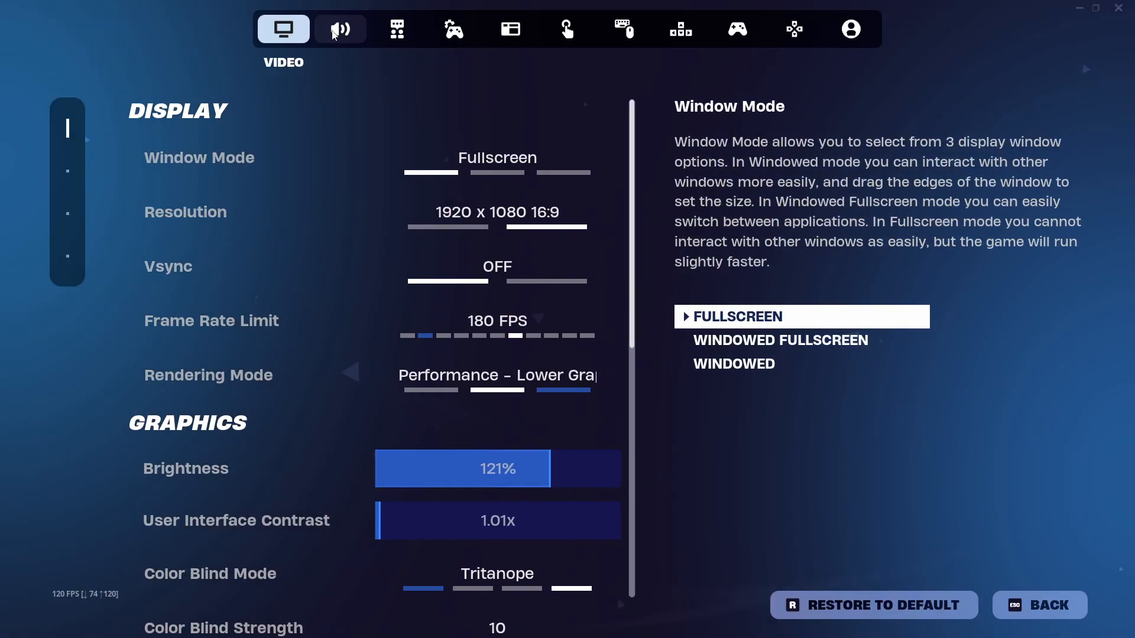
Confirm the matchmaking region is still Europe, then cycle through Audio and Communication to Keyboard Controls
left_click(511, 28)
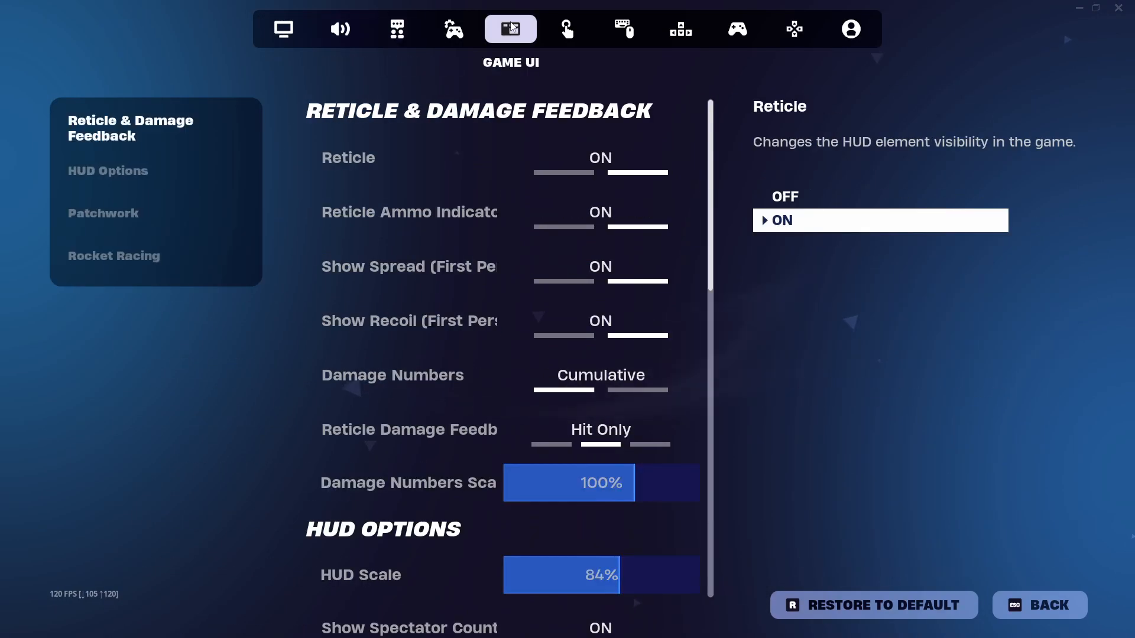
left_click(453, 28)
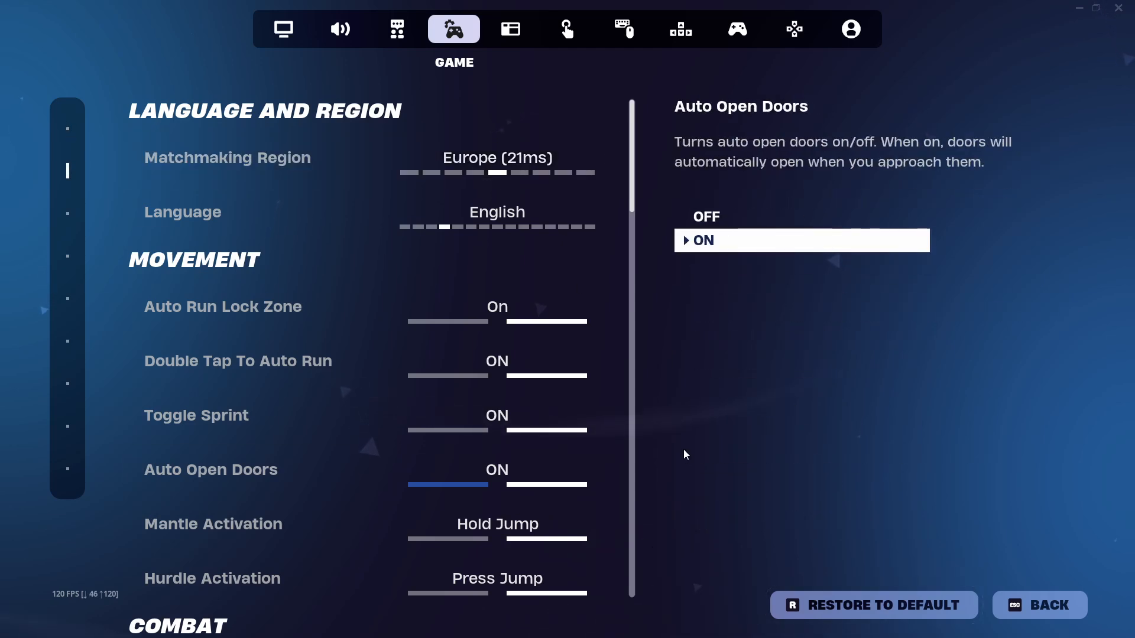
left_click(227, 157)
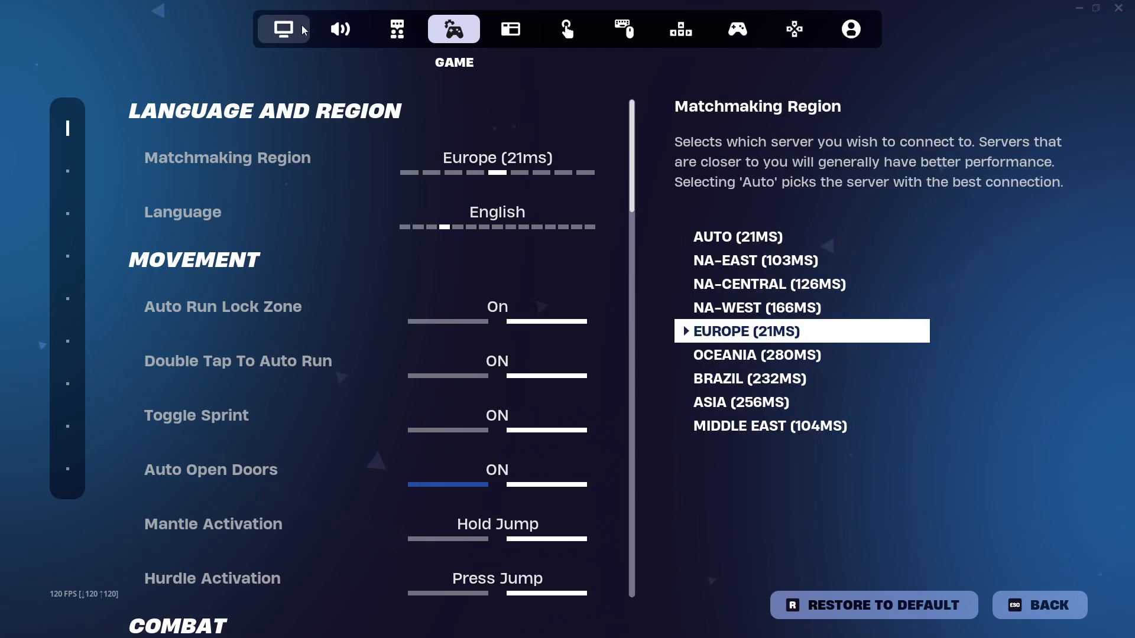
left_click(339, 29)
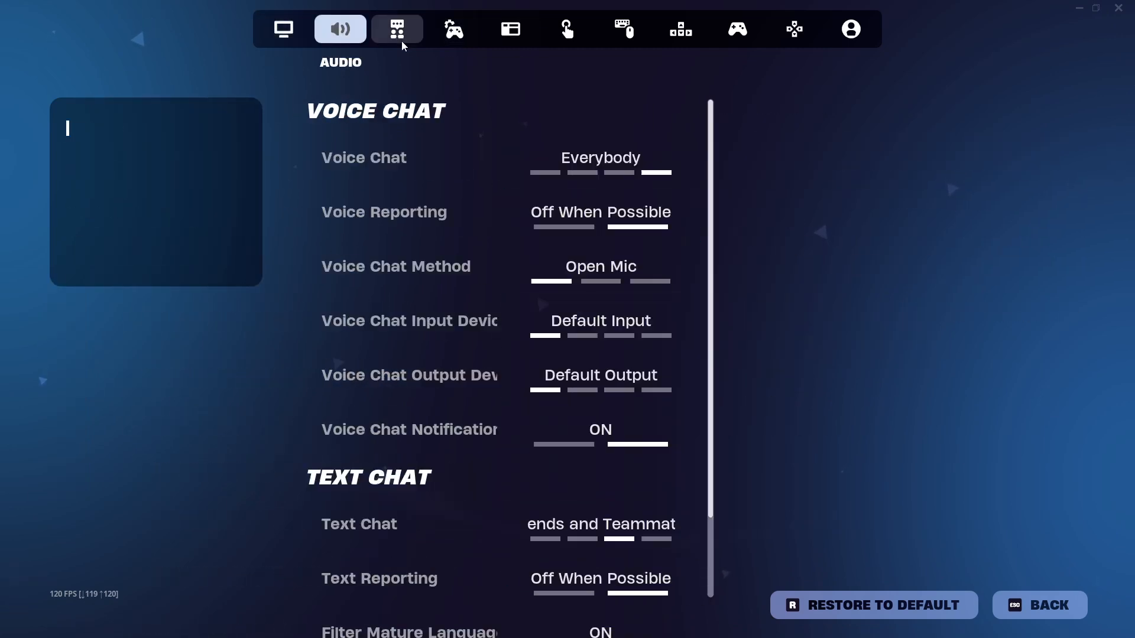
left_click(397, 28)
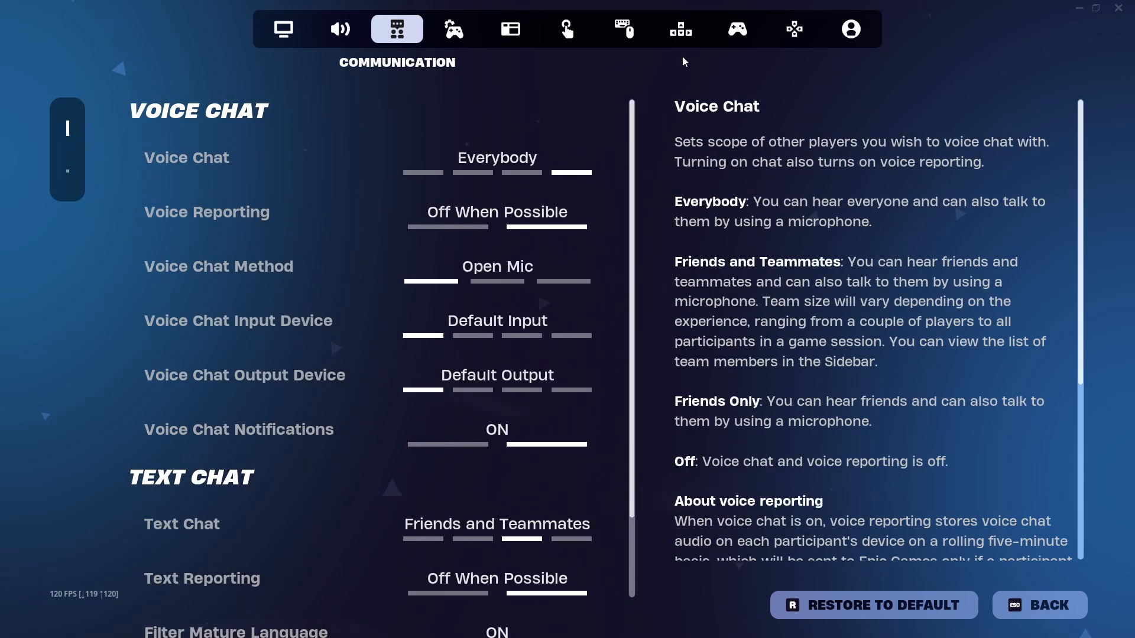
left_click(680, 29)
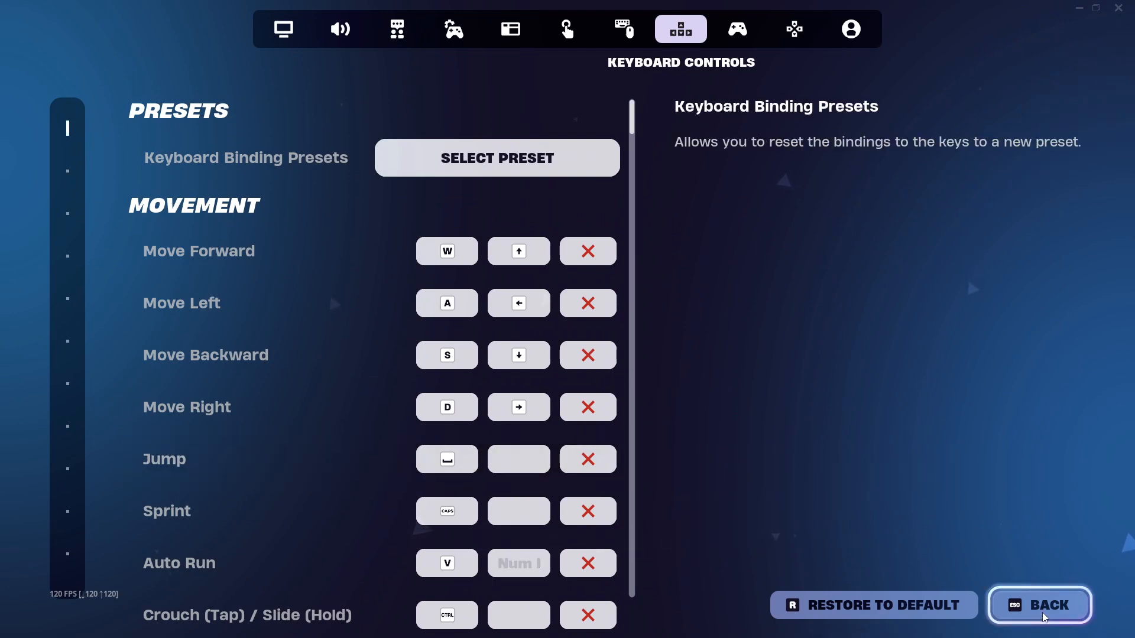
Close Settings and return to the lobby with Ranked Ballistic selected
left_click(1040, 605)
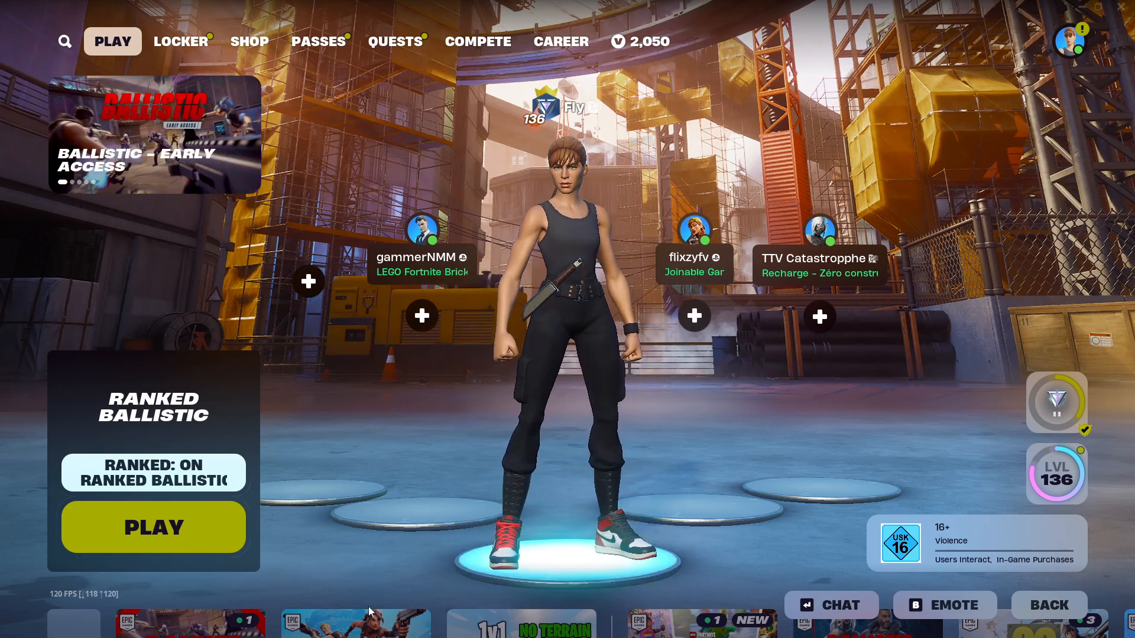
mouse_move(885, 471)
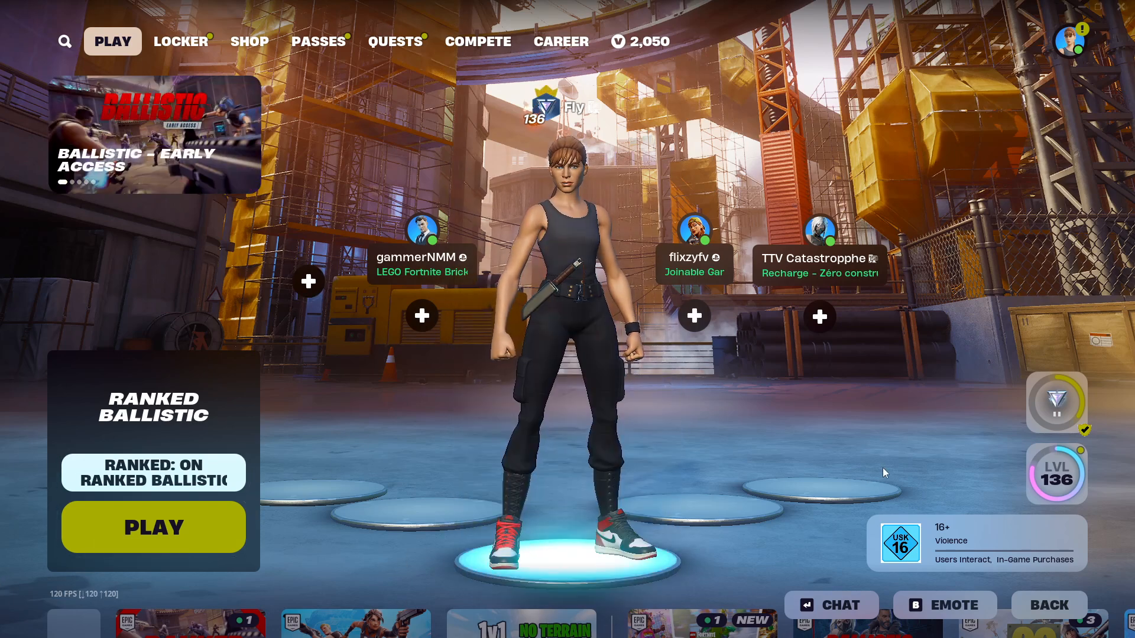